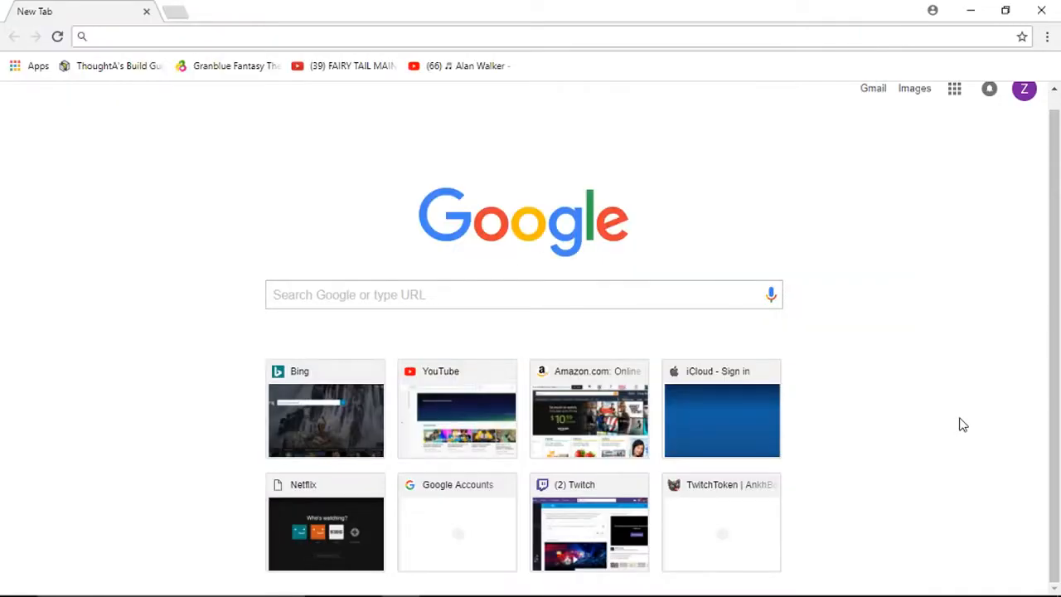
pyautogui.moveTo(867, 229)
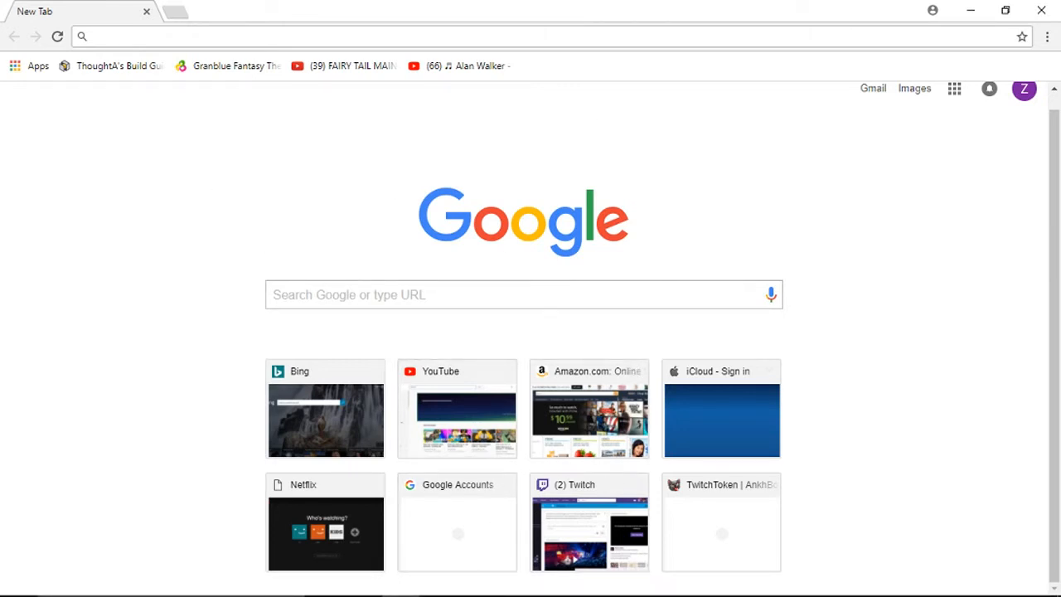
pyautogui.moveTo(414, 256)
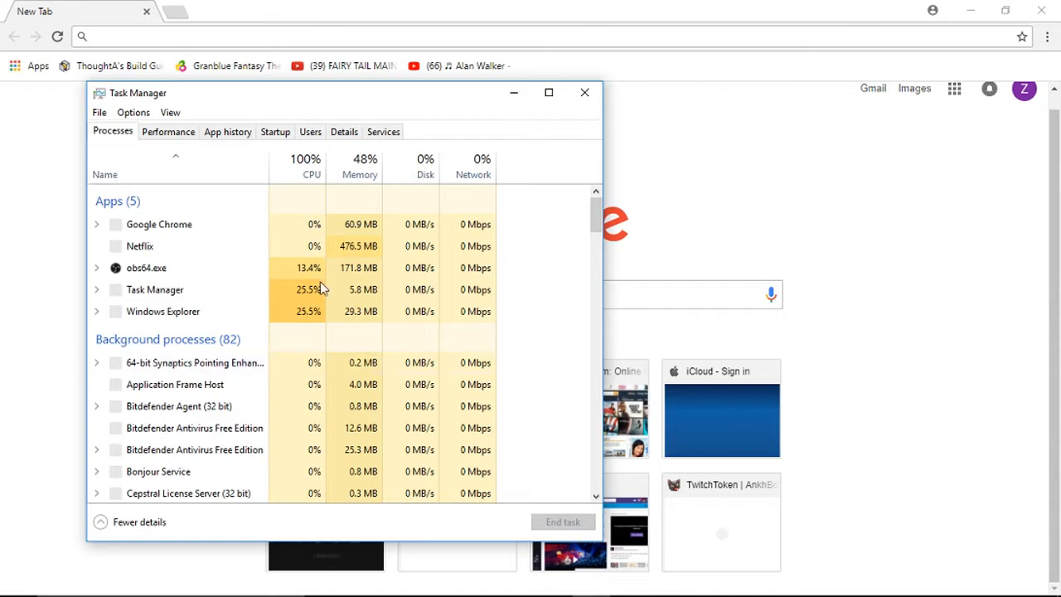
# End the Discord (32 bit) background processes, dropping the background count from 82 to 77
pyautogui.scroll(-3)
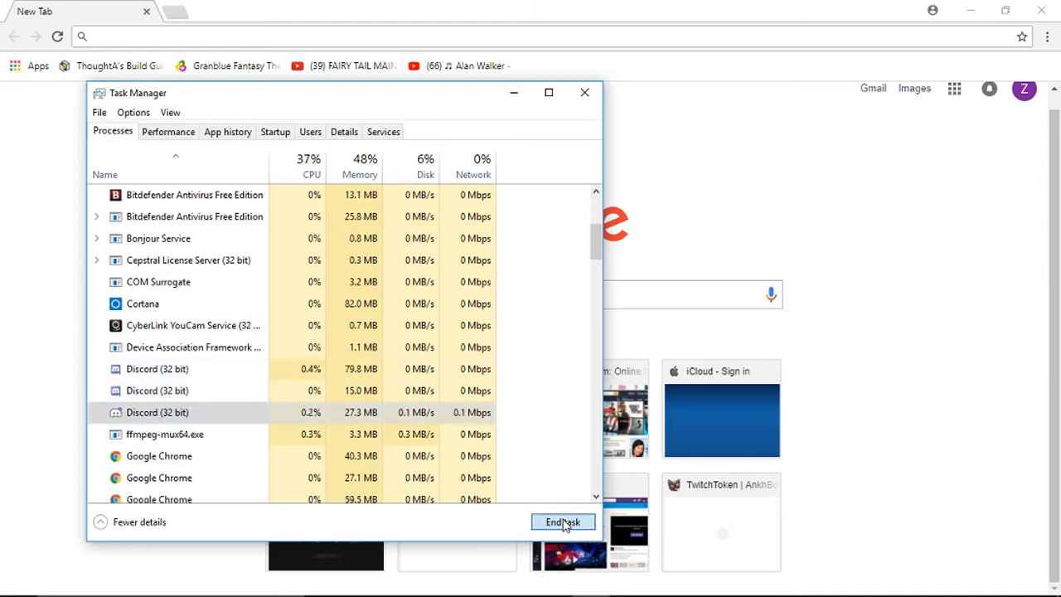
pyautogui.click(564, 520)
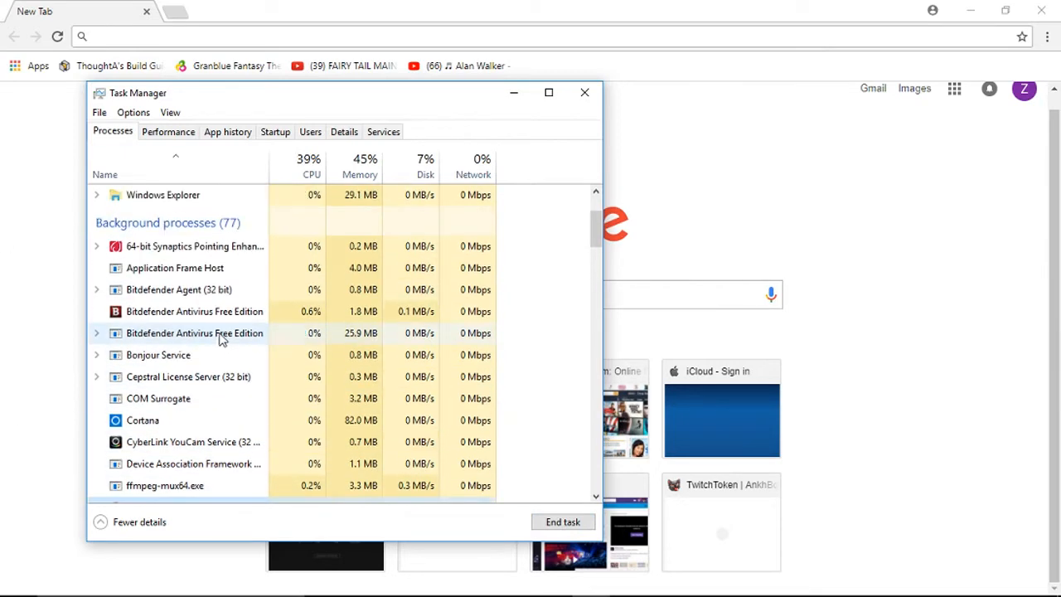
pyautogui.scroll(-3)
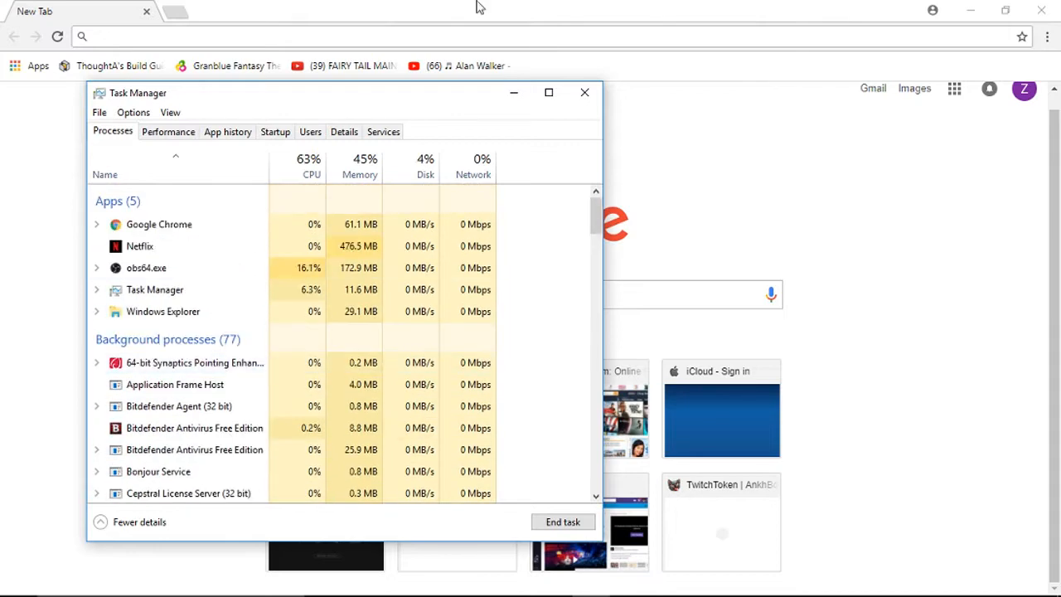
pyautogui.moveTo(583, 92)
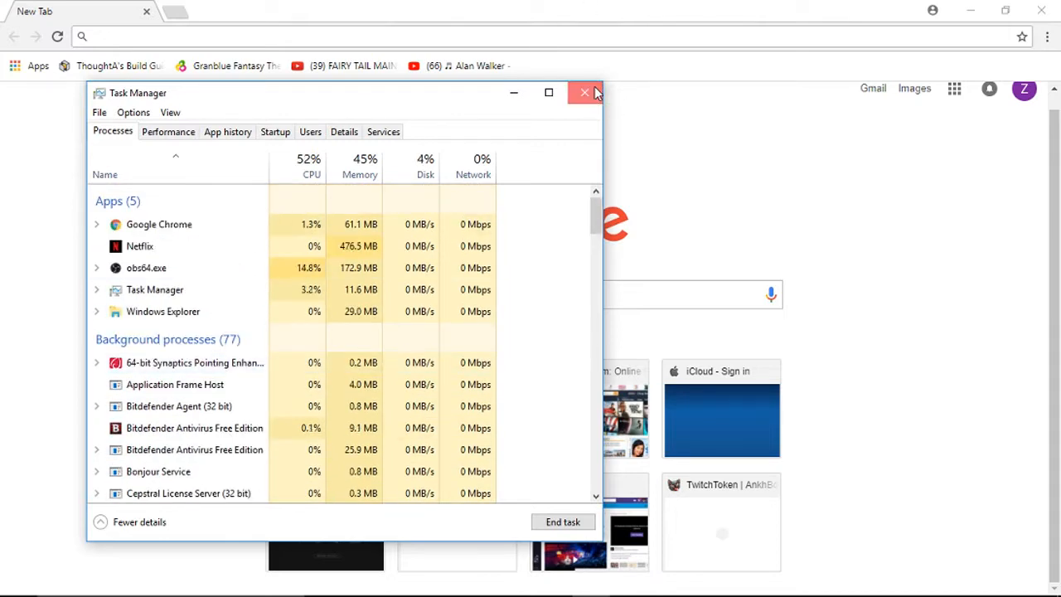
# Close Task Manager and relaunch Discord from the taskbar to its startup splash screen
pyautogui.click(583, 93)
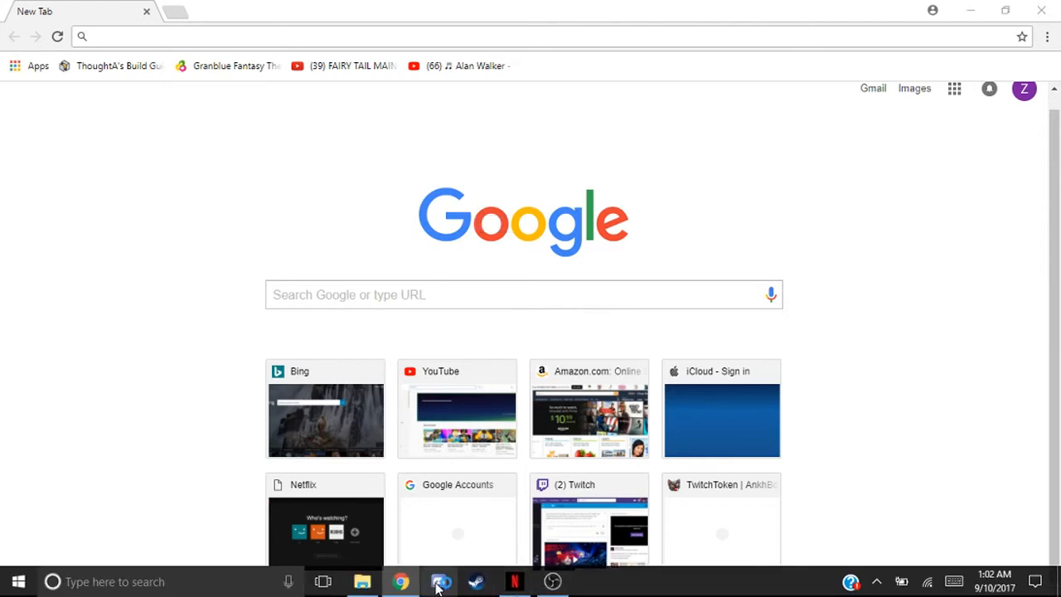
pyautogui.click(439, 580)
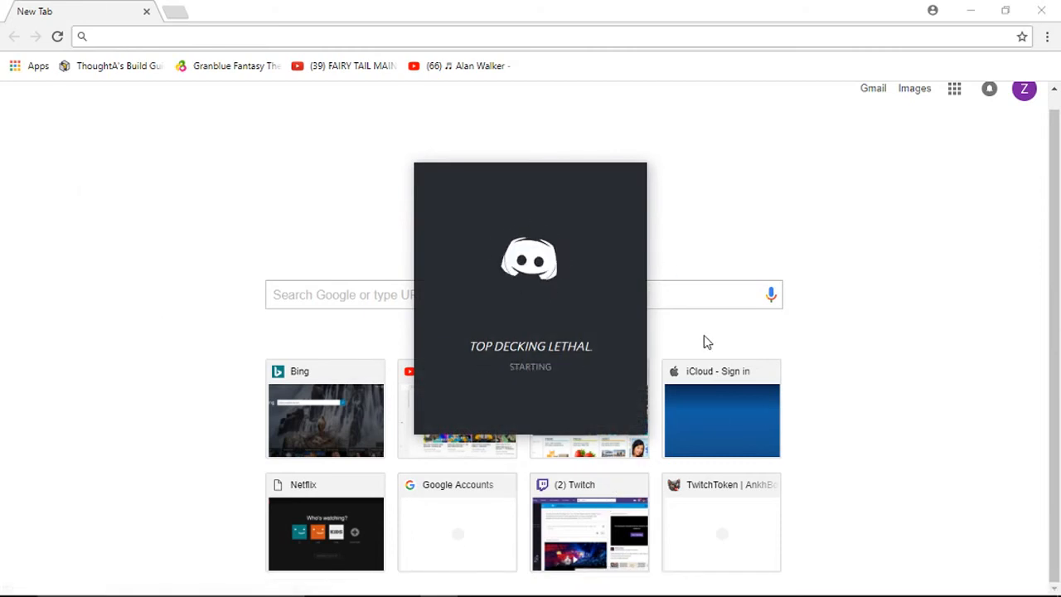
pyautogui.moveTo(696, 331)
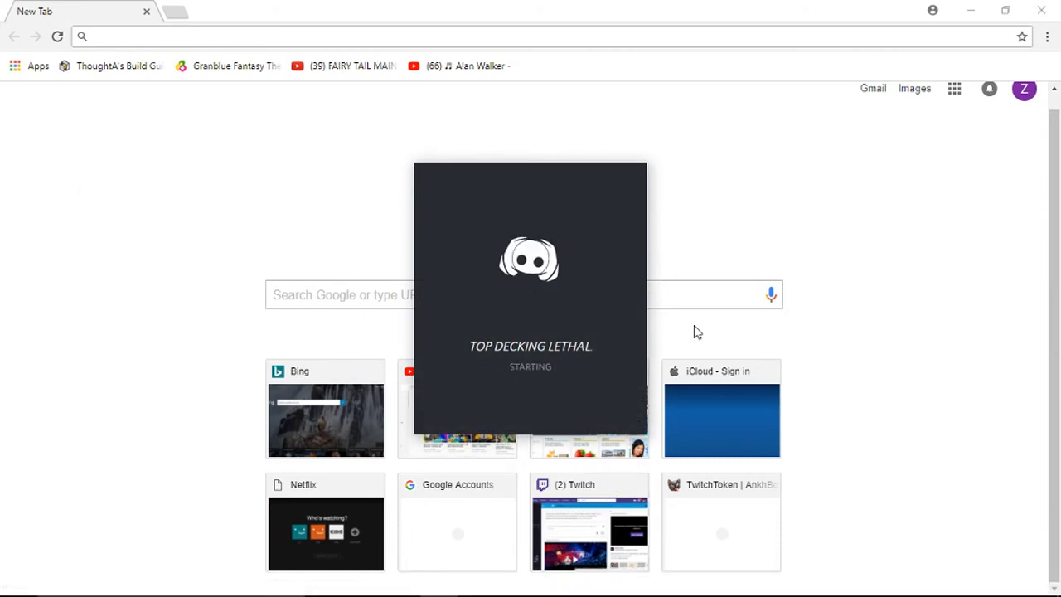